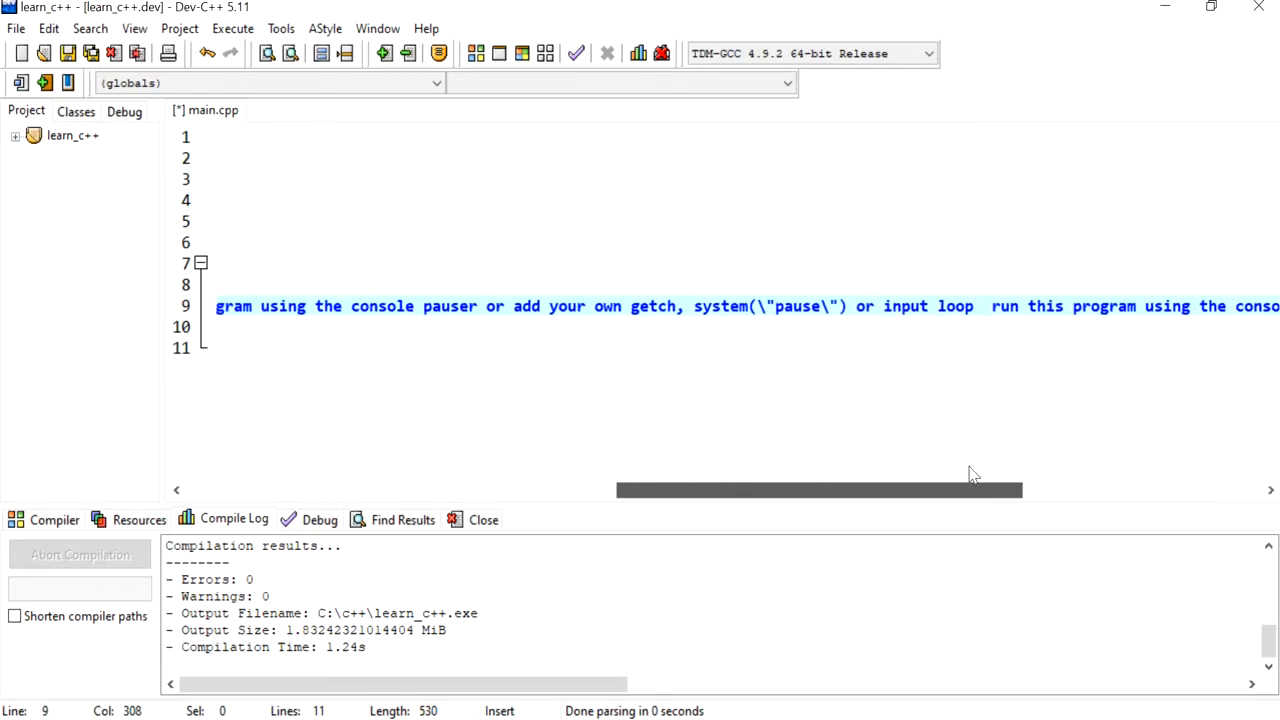
- Compile main.cpp via Execute > Compile and confirm 0 errors, 0 warnings
click(232, 28)
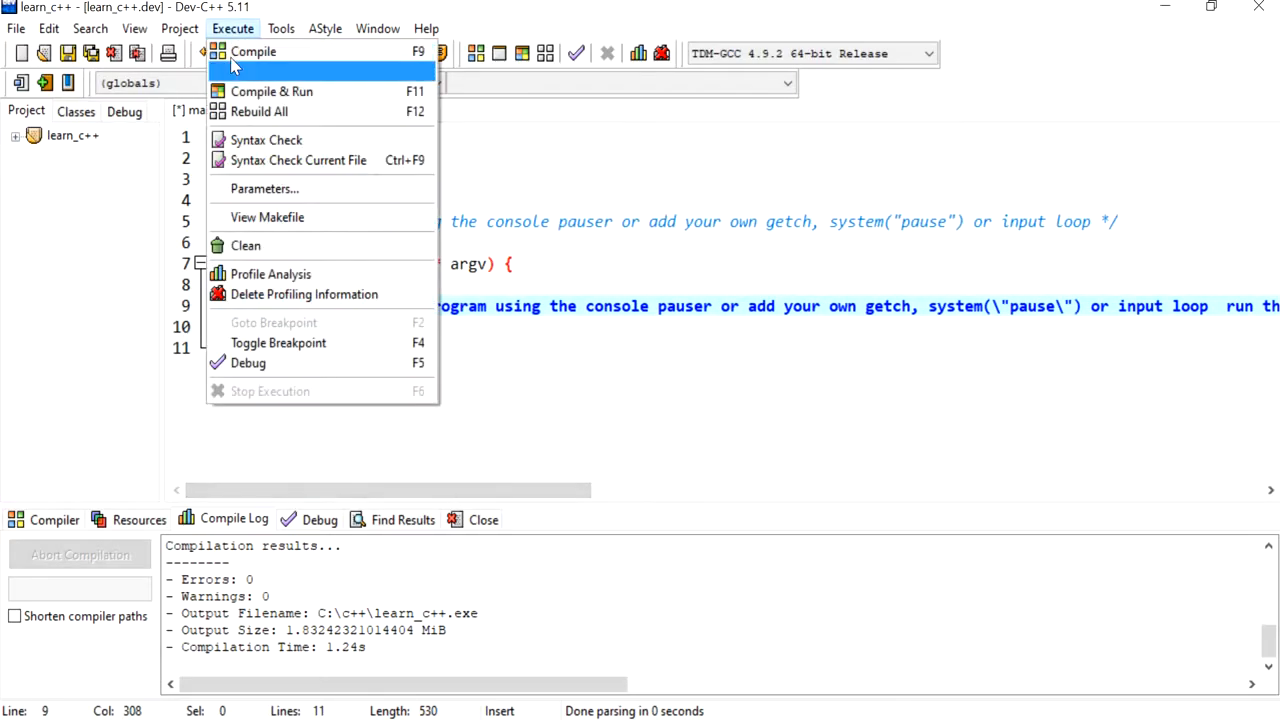
click(271, 91)
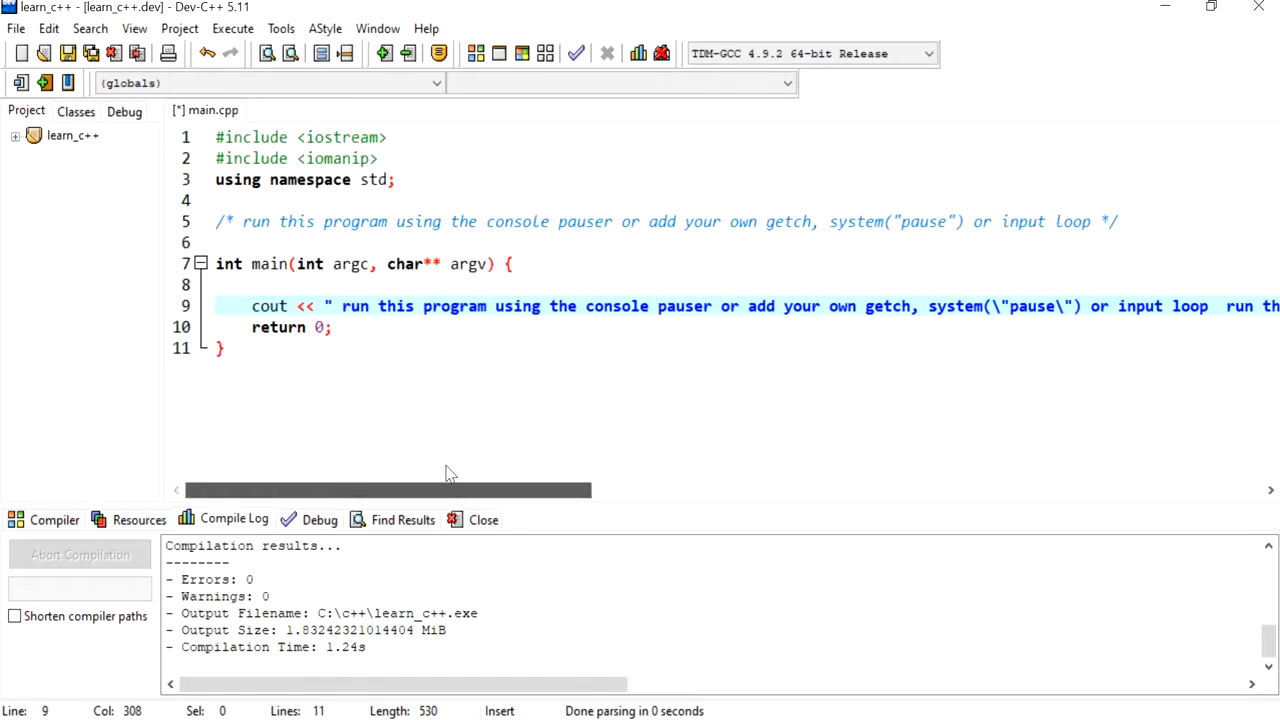
- Break the long cout string into three lines and add quotes around each piece
click(1109, 365)
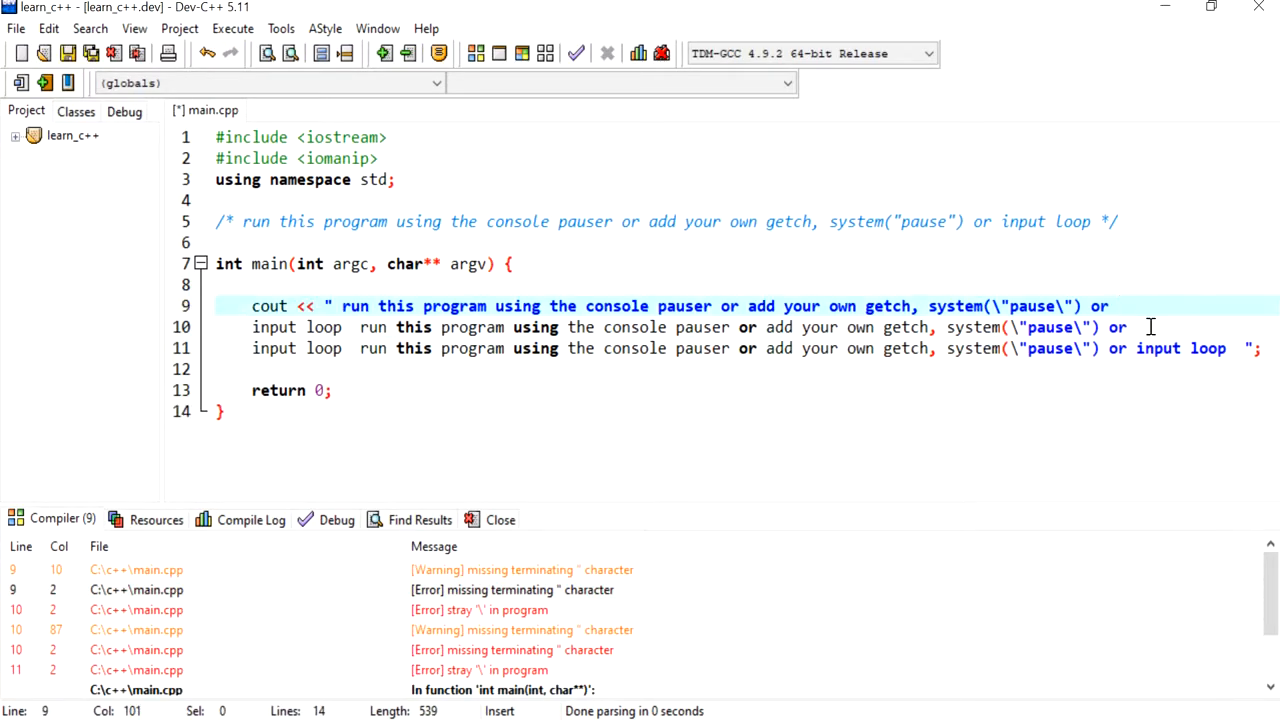
text(")
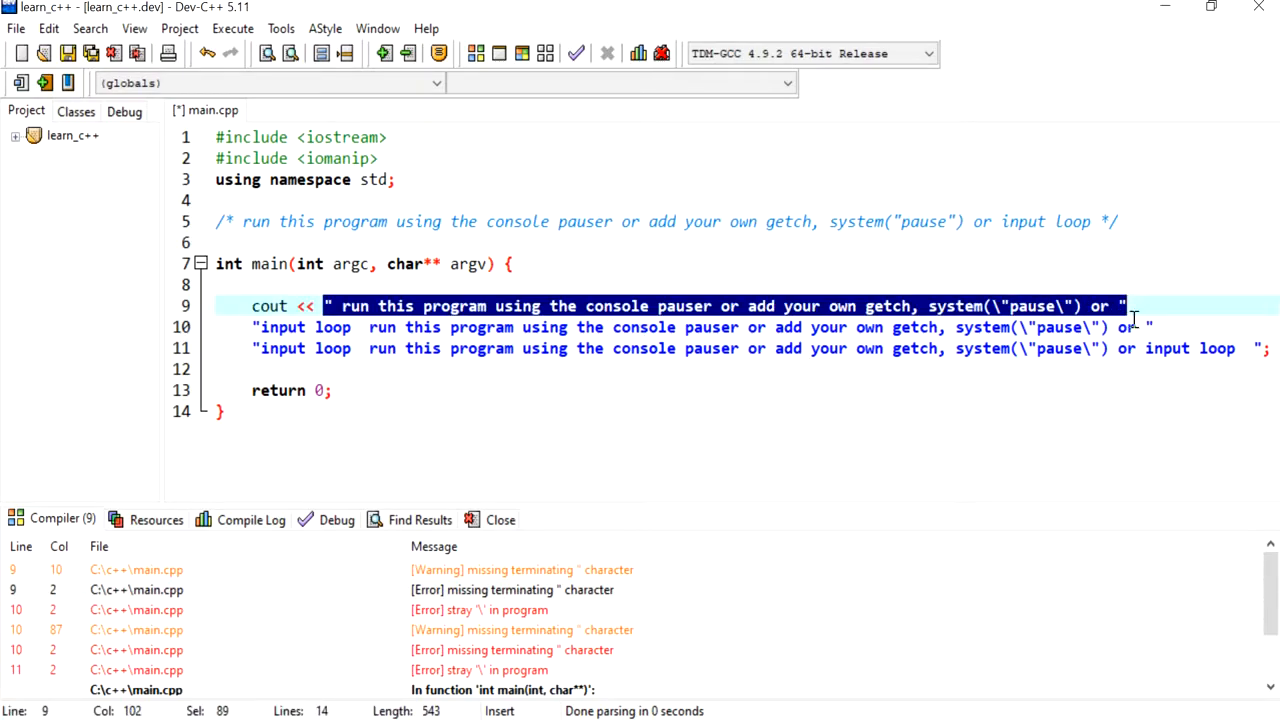
- Recompile the three quoted string pieces and confirm 0 errors
click(232, 28)
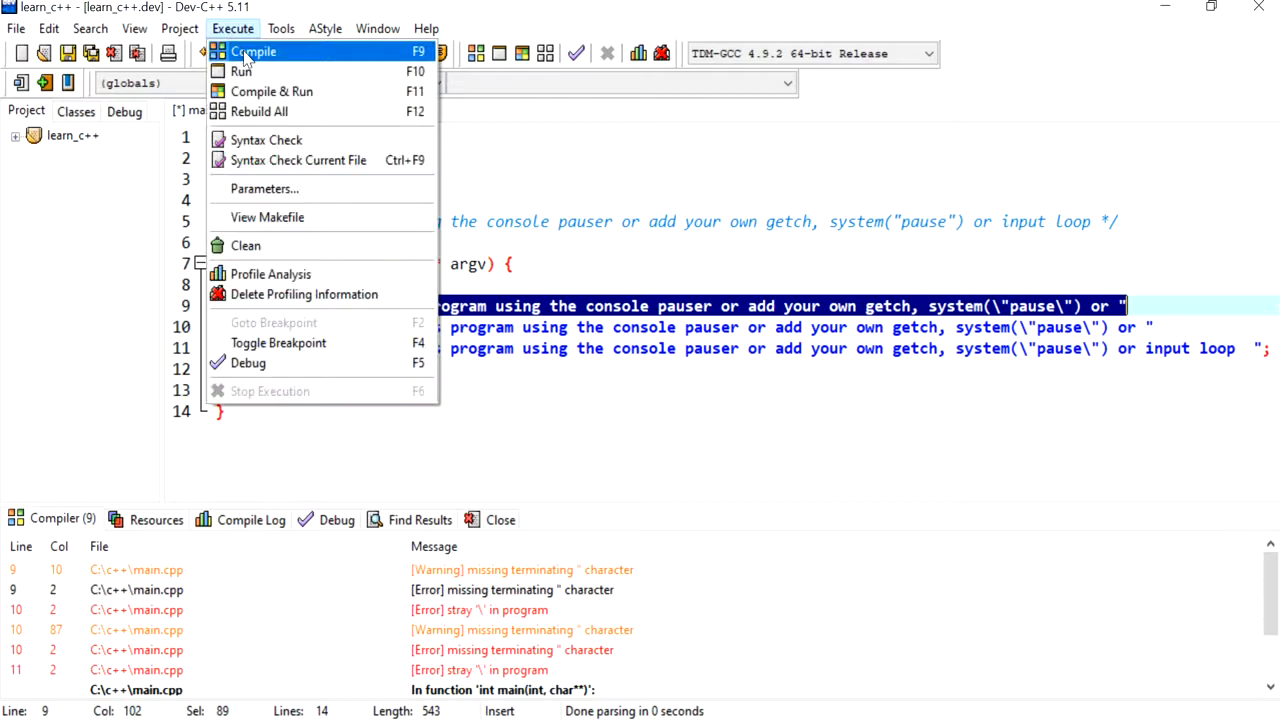
click(254, 51)
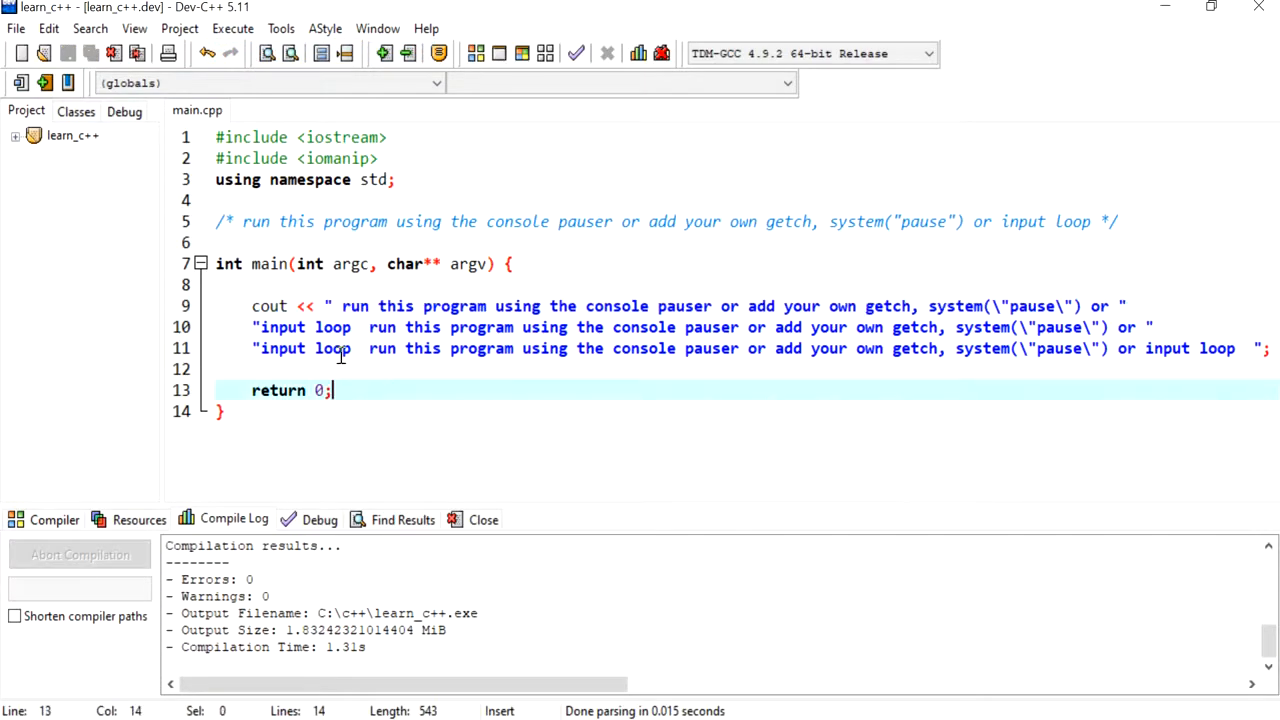
mouse_move(380, 276)
text(<< )
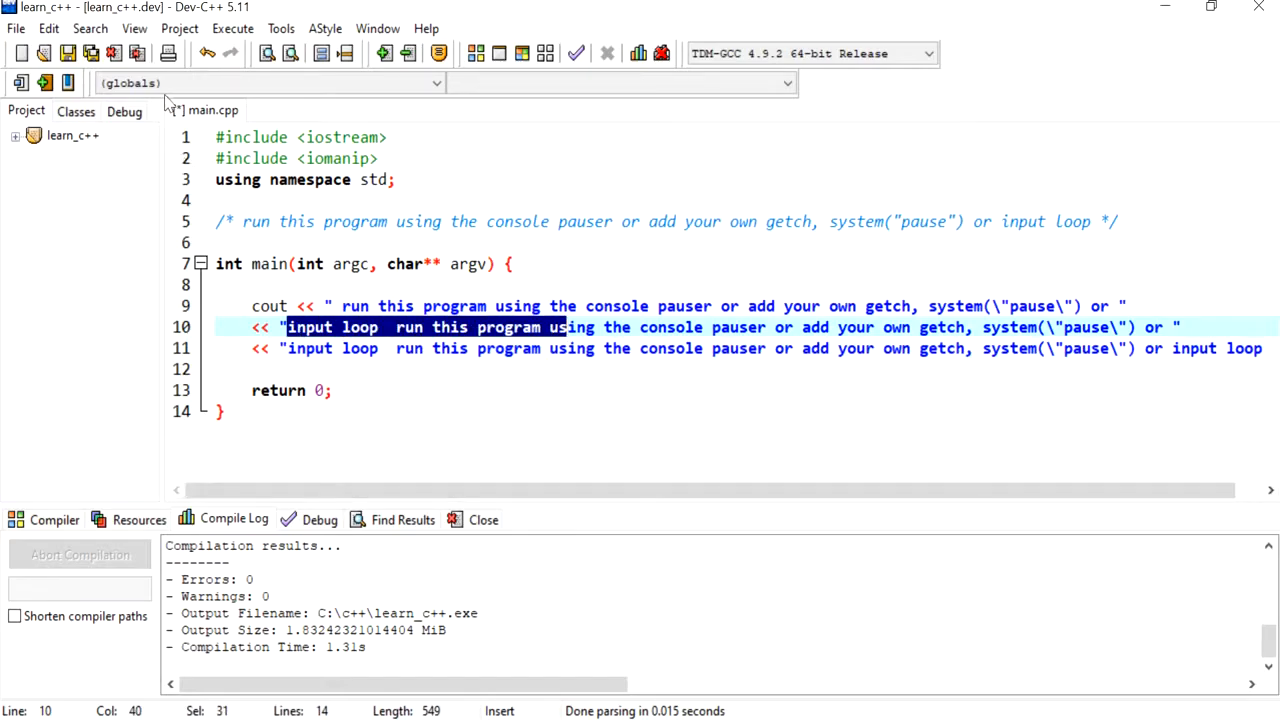
click(300, 348)
text(<< )
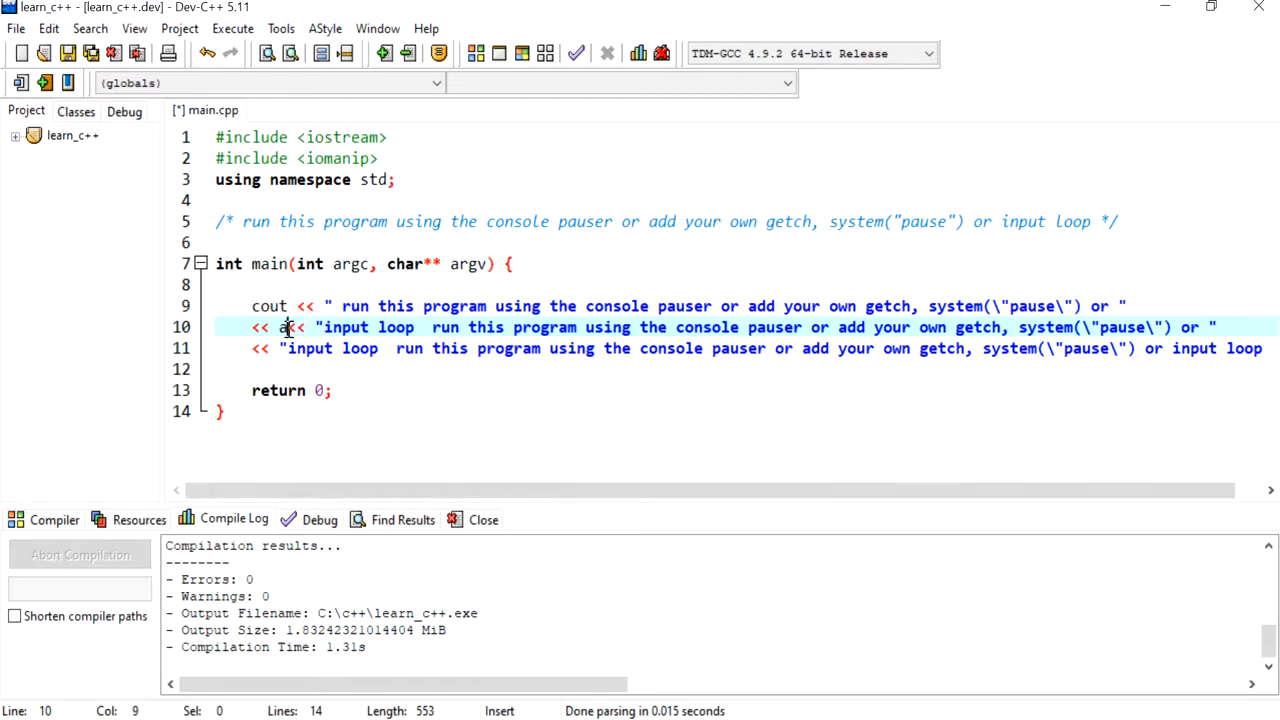
text(anumber)
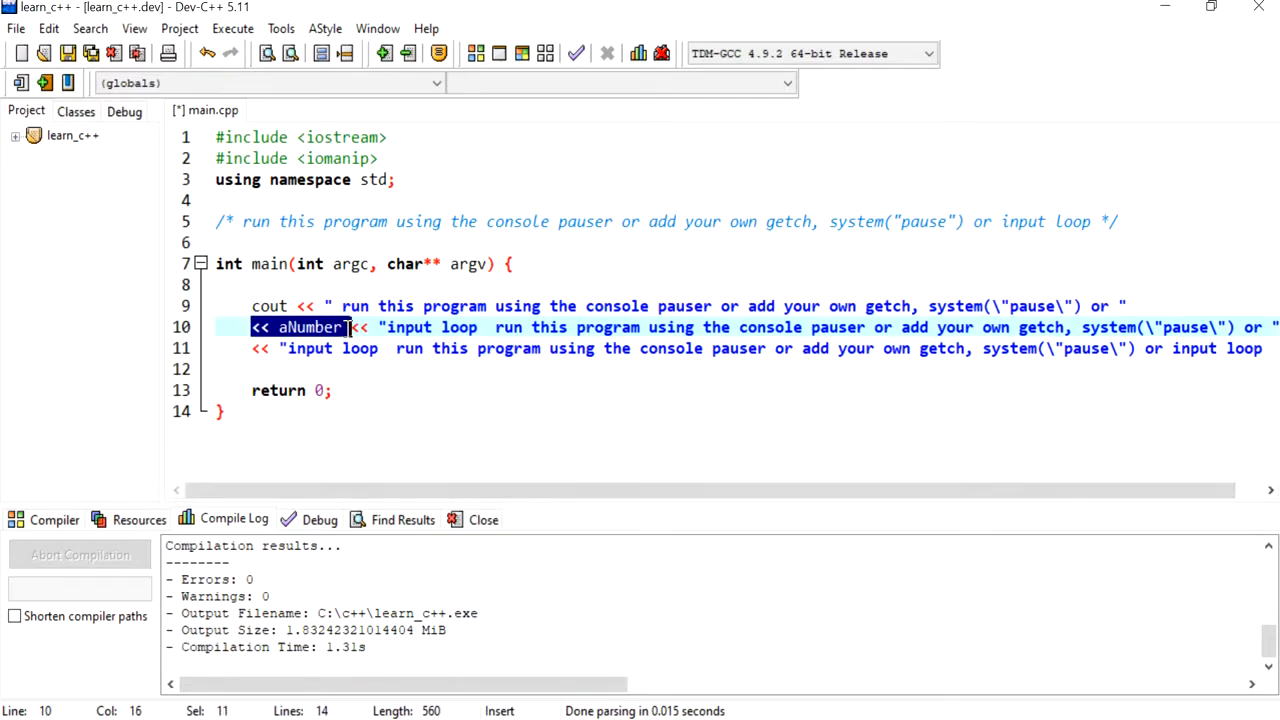
click(232, 28)
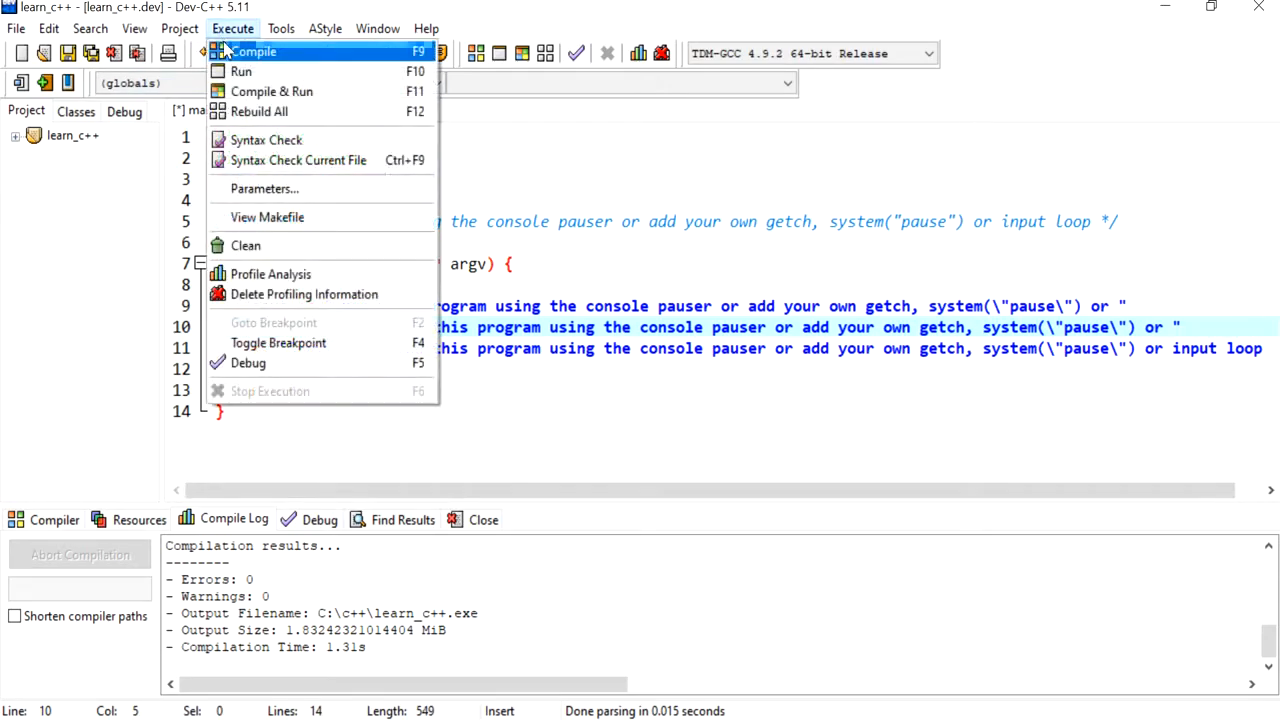
- Recompile with 0 errors, then select the whole three-line cout statement (lines 9–11)
click(232, 27)
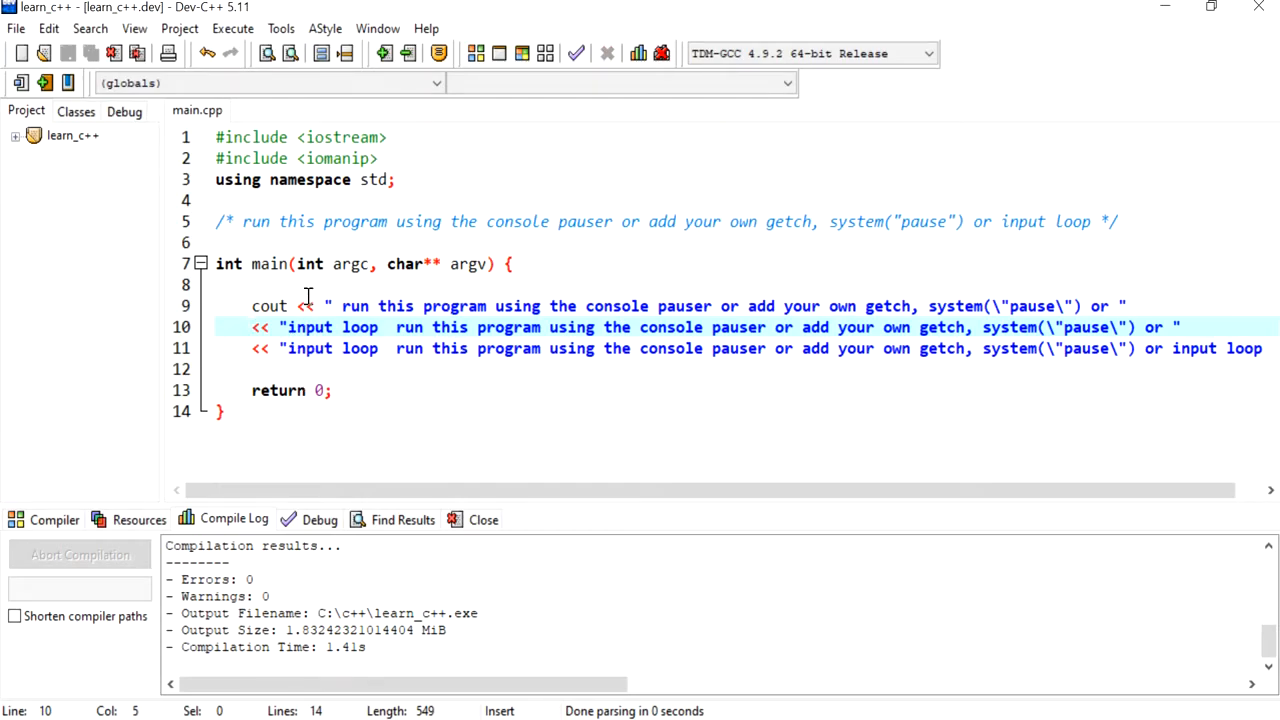
click(217, 306)
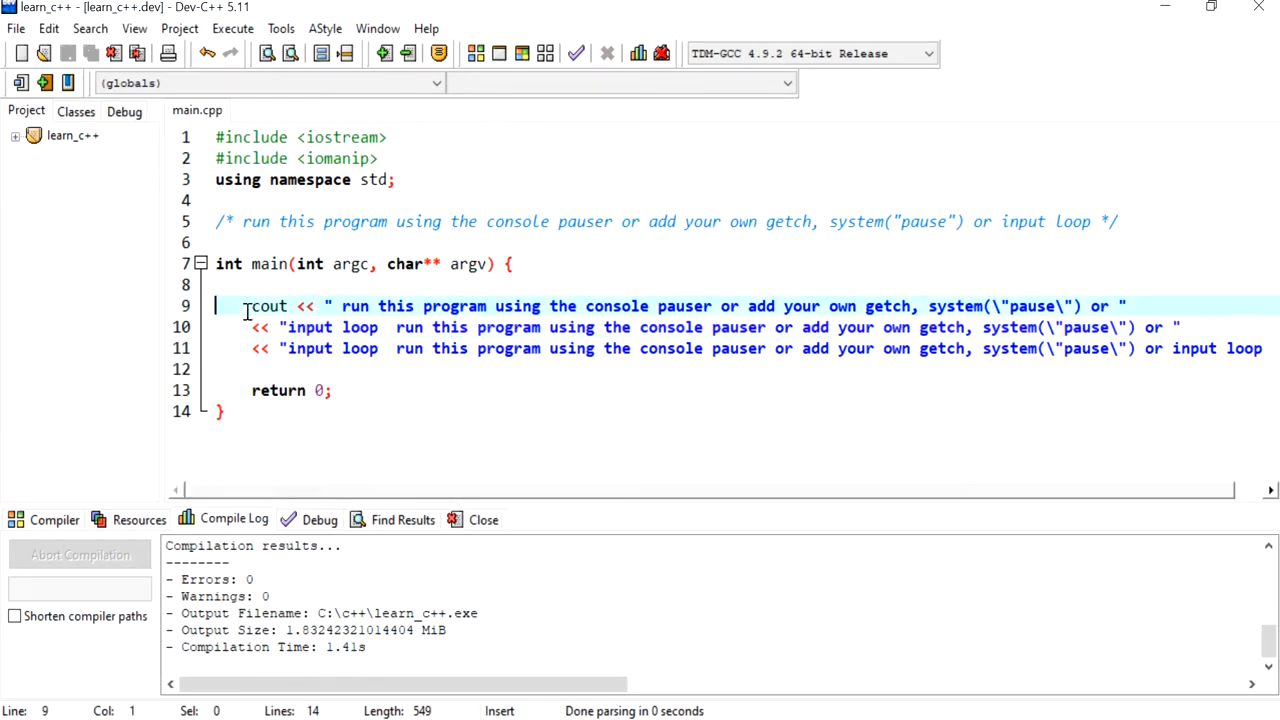
drag(215, 306, 215, 369)
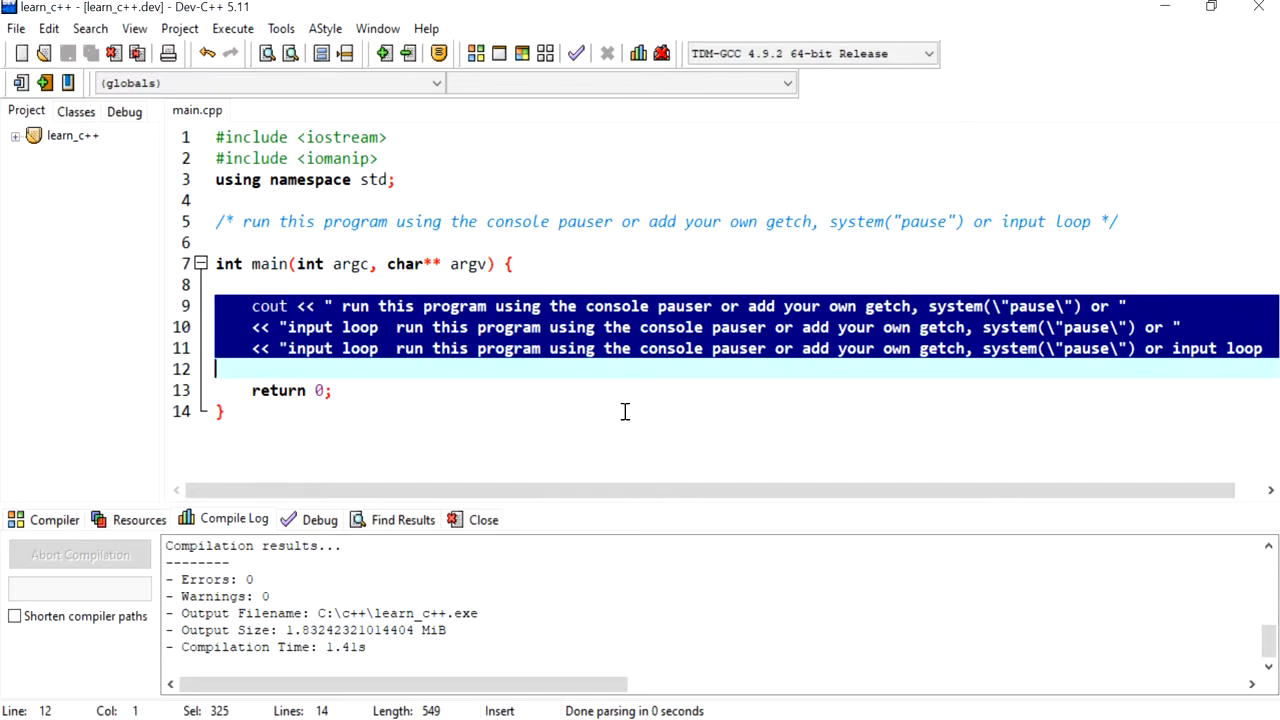